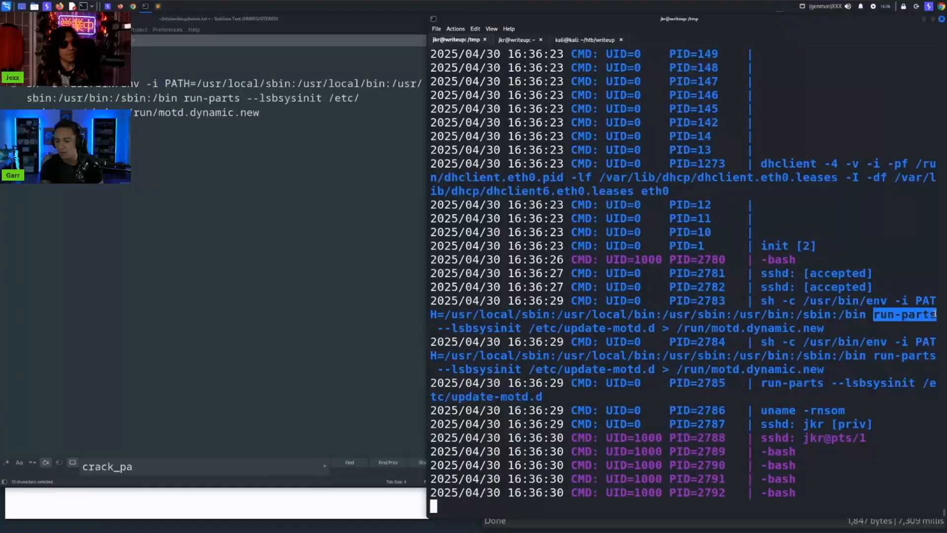
- Leave the remote pspy session and switch to the local kali@kali QTerminal tab
text(id)
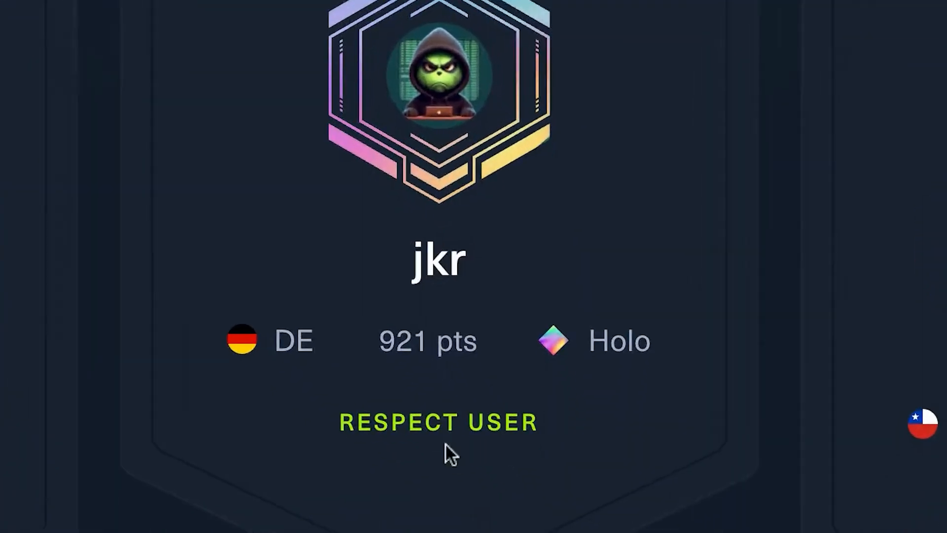
click(437, 422)
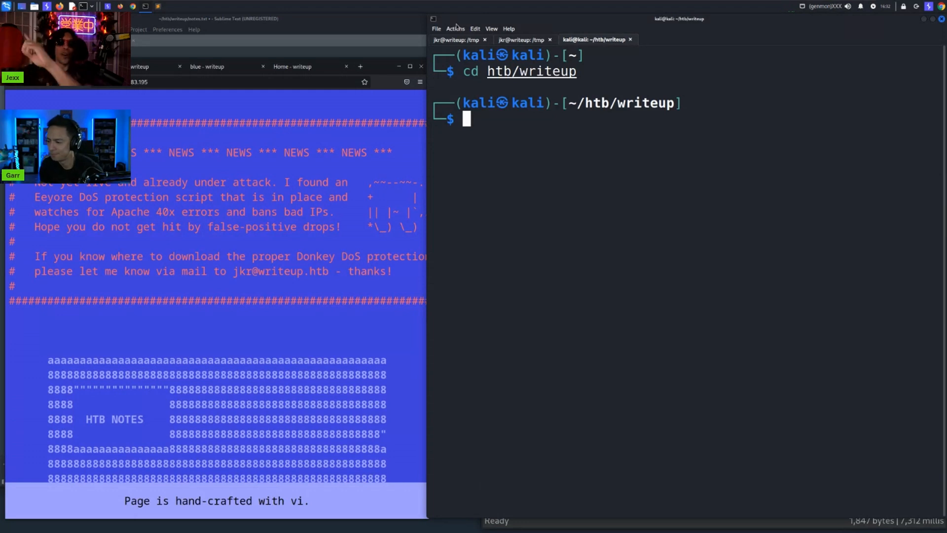
- In ~/htb/writeup, display init.nmap showing only 22/ssh open, then clear the screen
text(cd htb/writeup)
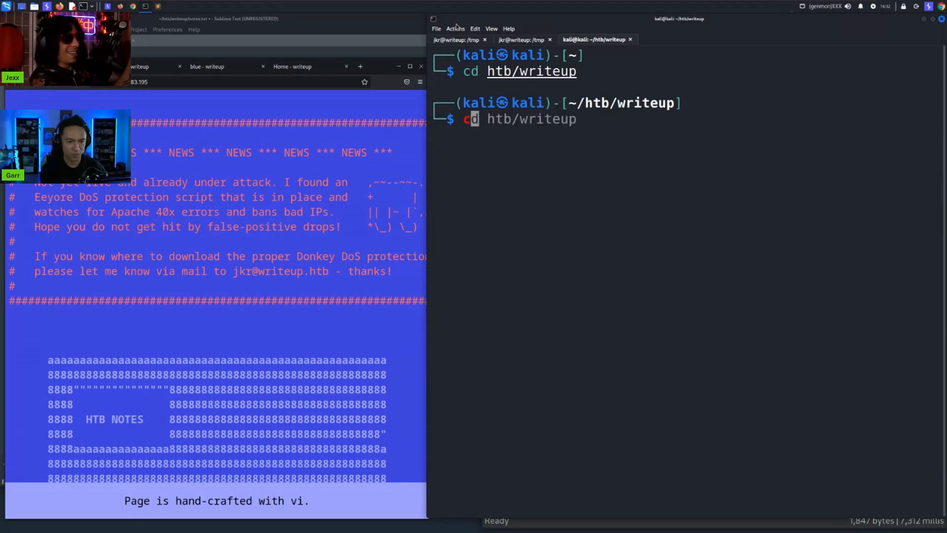
text(cat init)
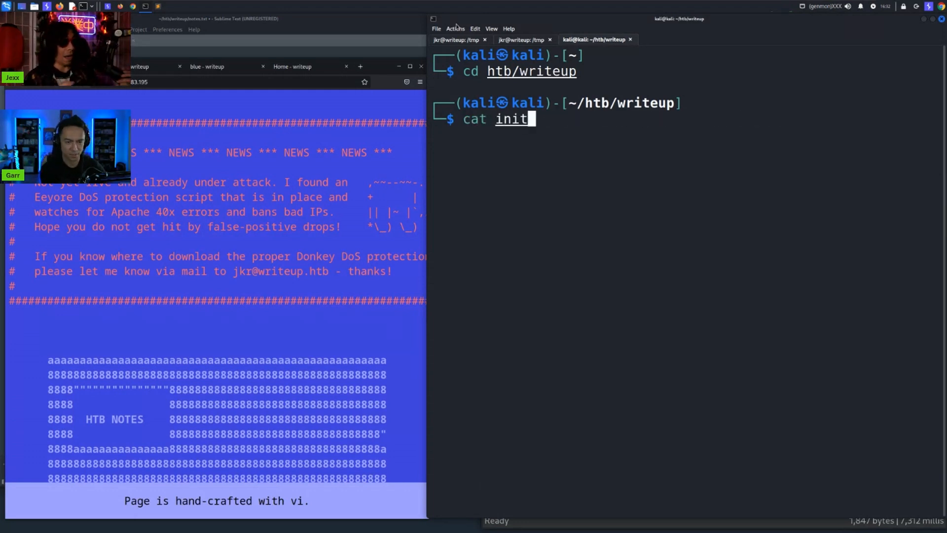
key(Return)
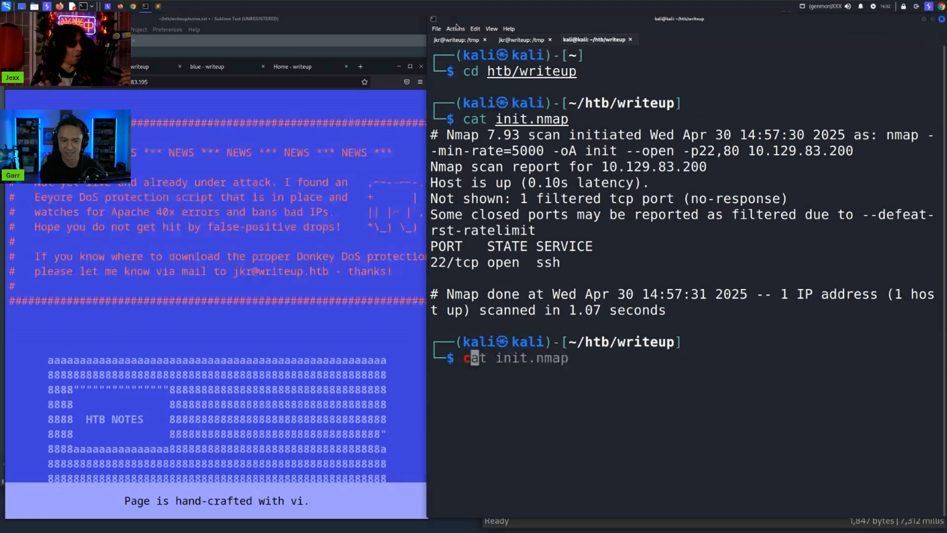
key(ctrl+l)
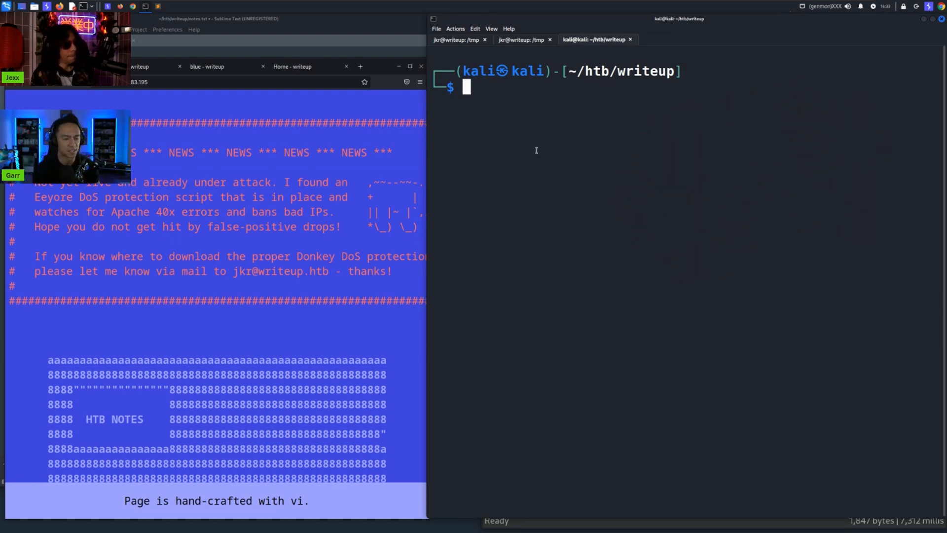
mouse_move(551, 191)
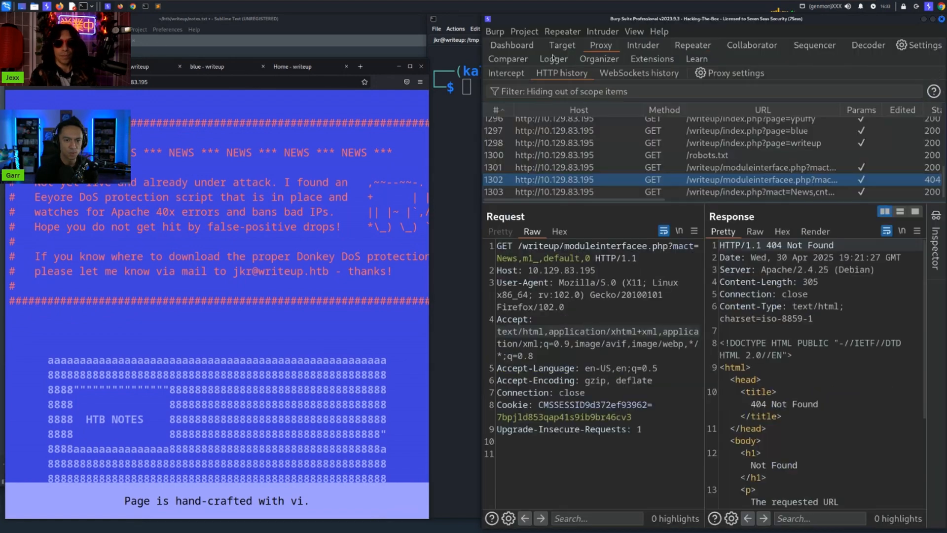
- Browse robots.txt and /writeup/, then highlight the CMS Made Simple generator tag in Burp's response
click(215, 81)
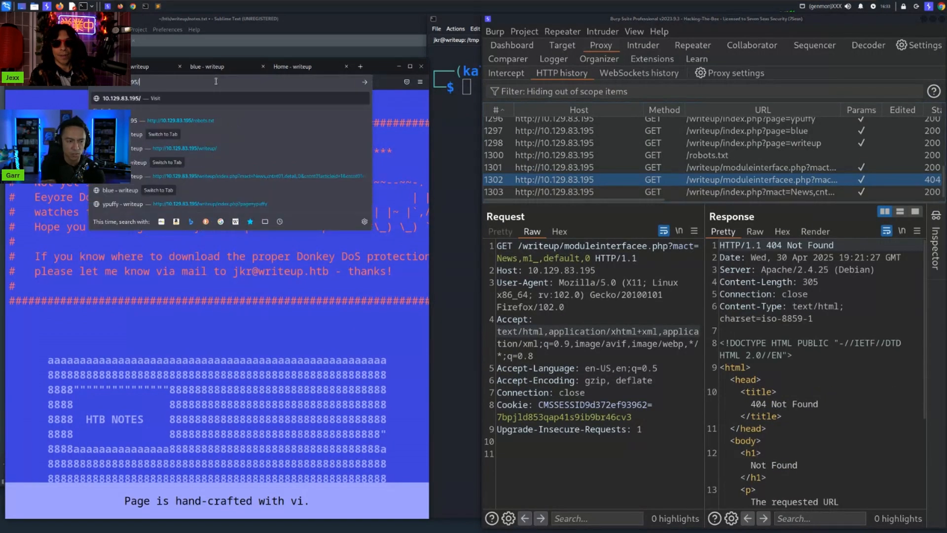
click(180, 120)
text(writeup/)
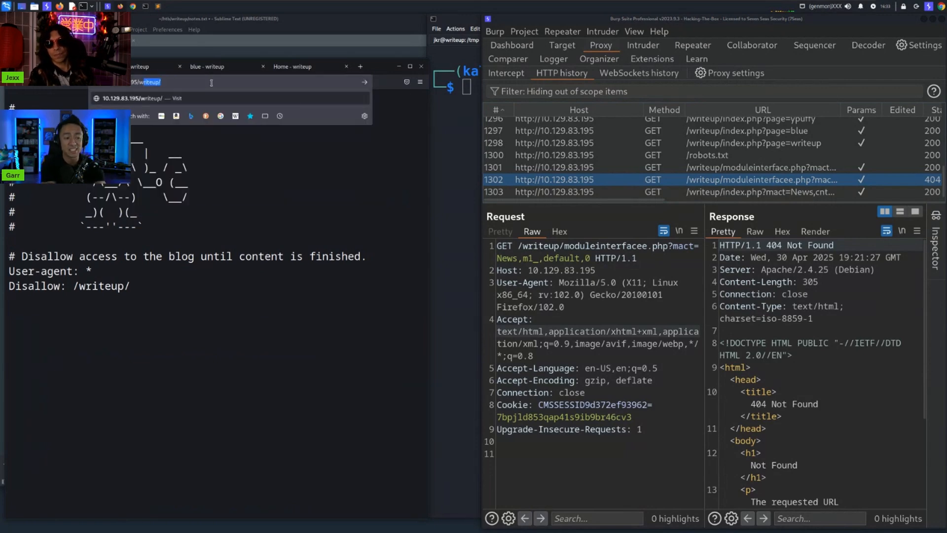
key(Return)
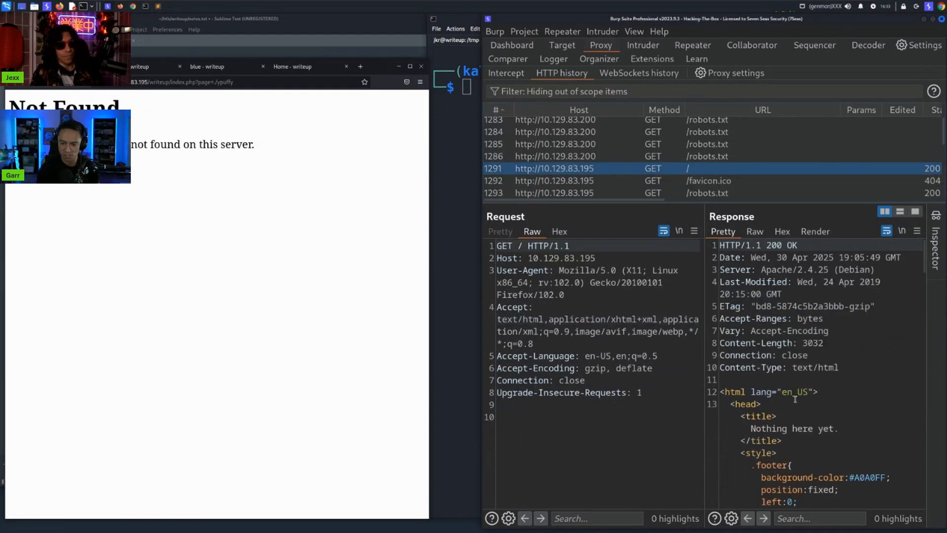
scroll(down, 3)
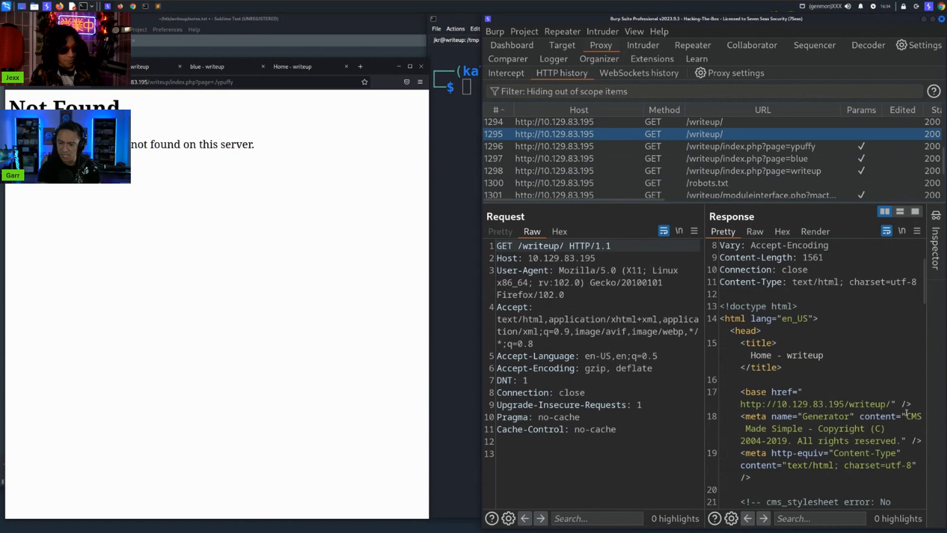
double_click(771, 428)
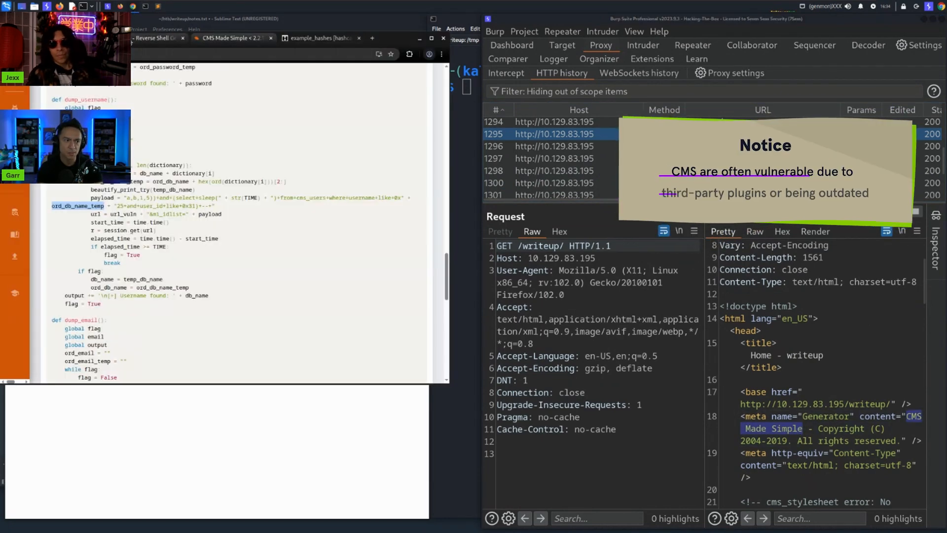
- Scroll the CMS Made Simple < 2.2.10 SQLi exploit past its CVE-2019-9053 header and options
scroll(down, 3)
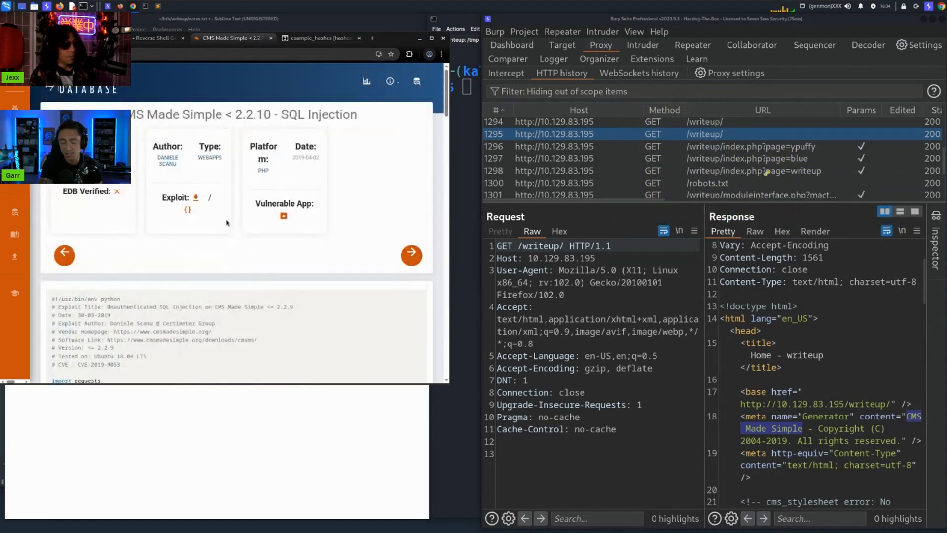
double_click(319, 114)
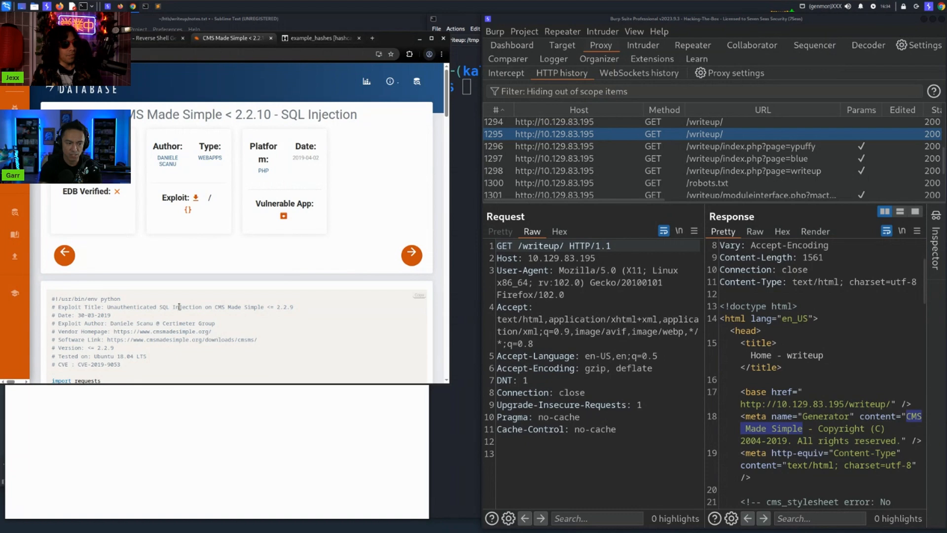
mouse_move(121, 366)
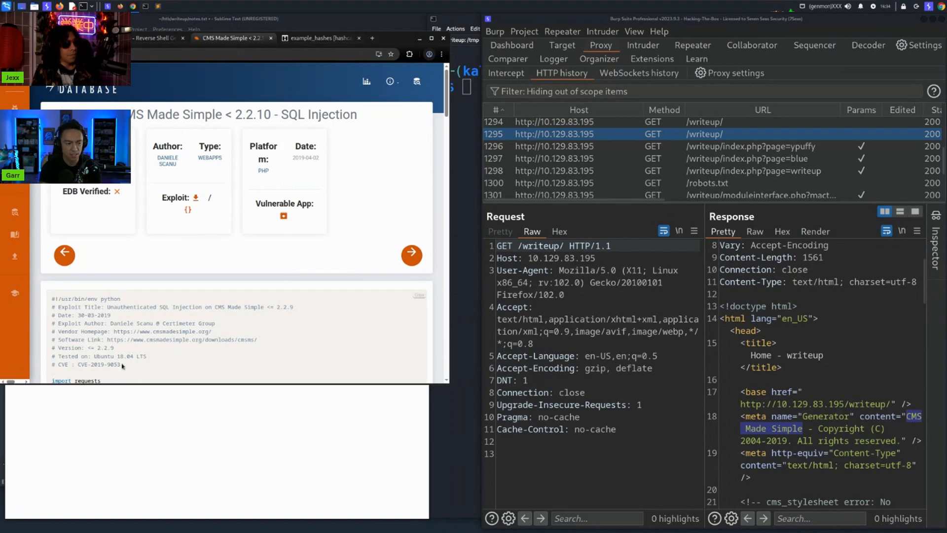
mouse_move(163, 364)
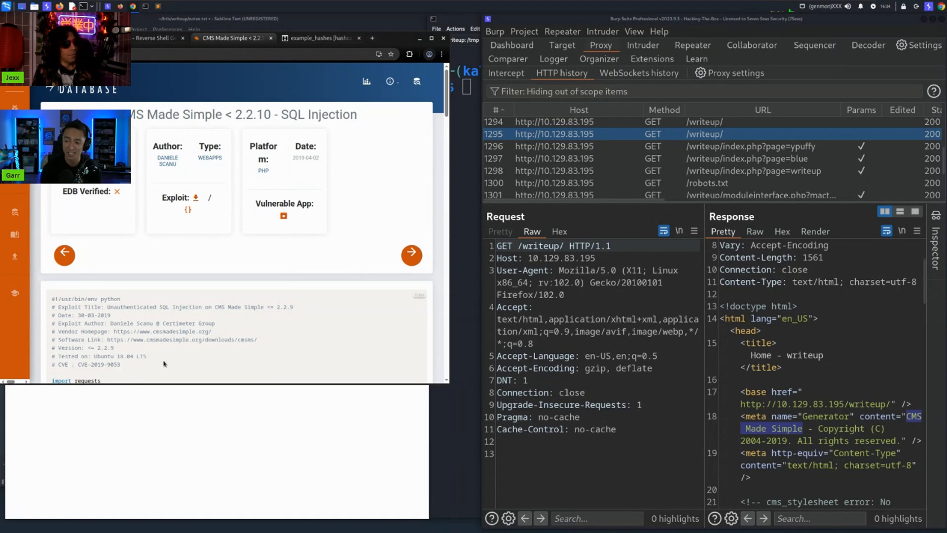
scroll(down, 3)
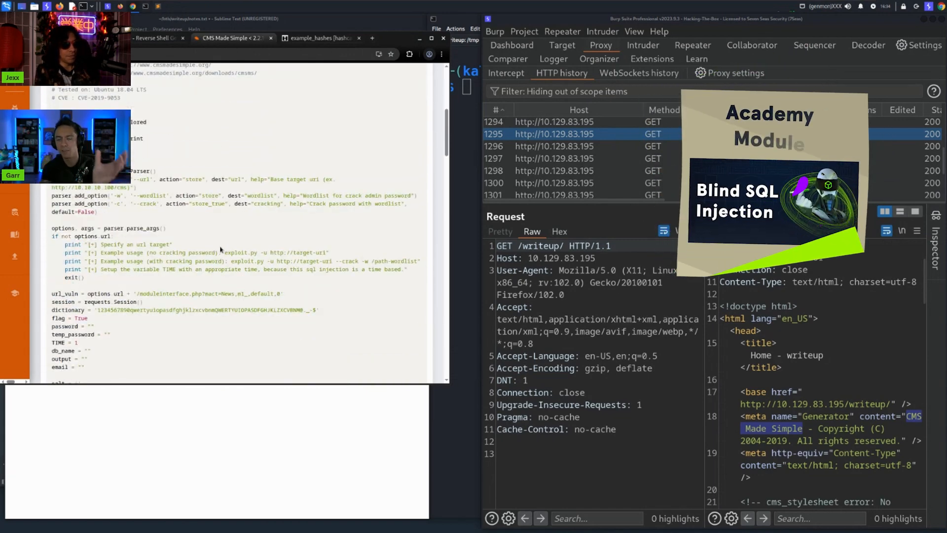
scroll(down, 3)
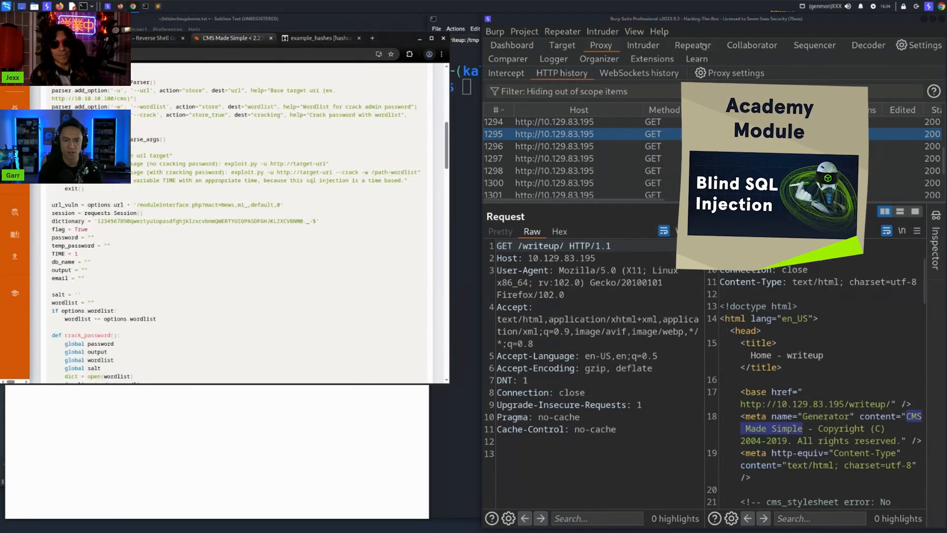
click(692, 44)
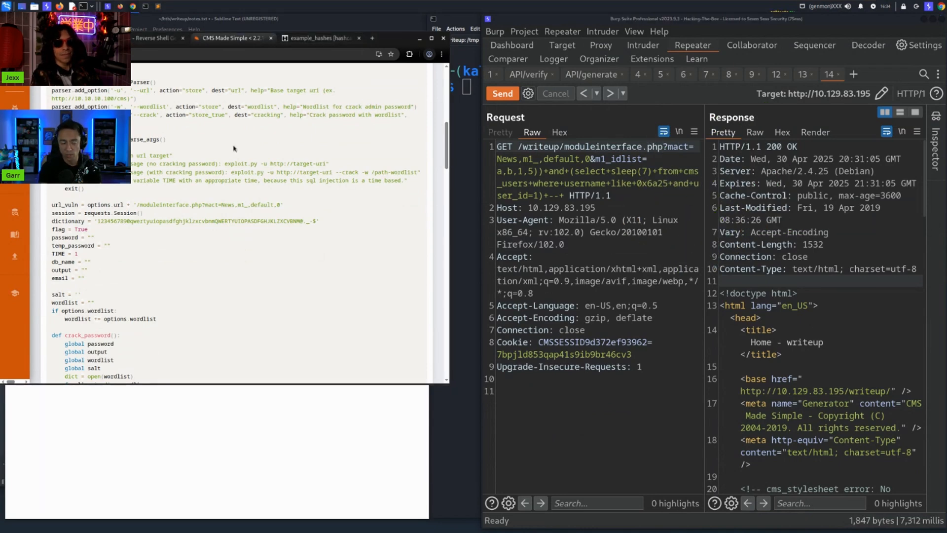
mouse_move(218, 240)
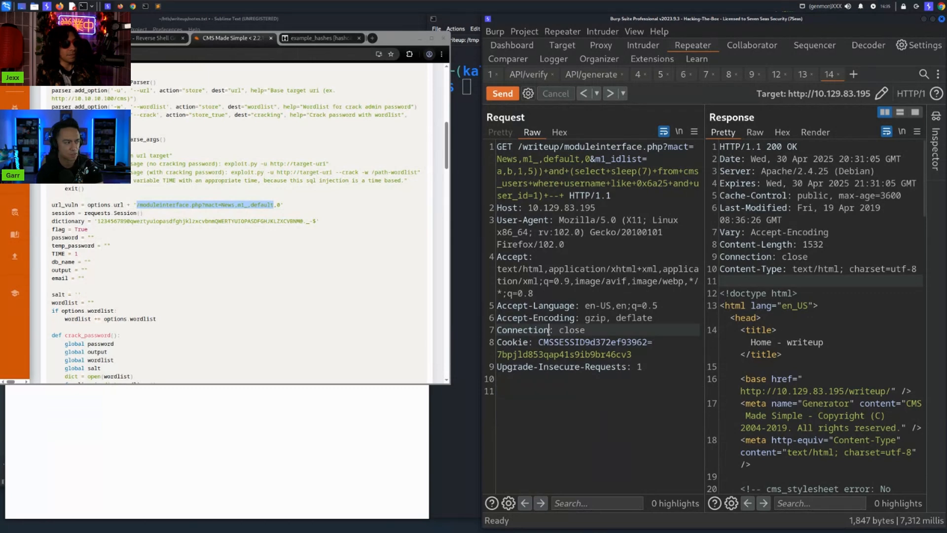
- Resend the sleep(7) moduleinterface.php injection in Repeater, getting 200 OK after ~7.3 seconds
click(502, 94)
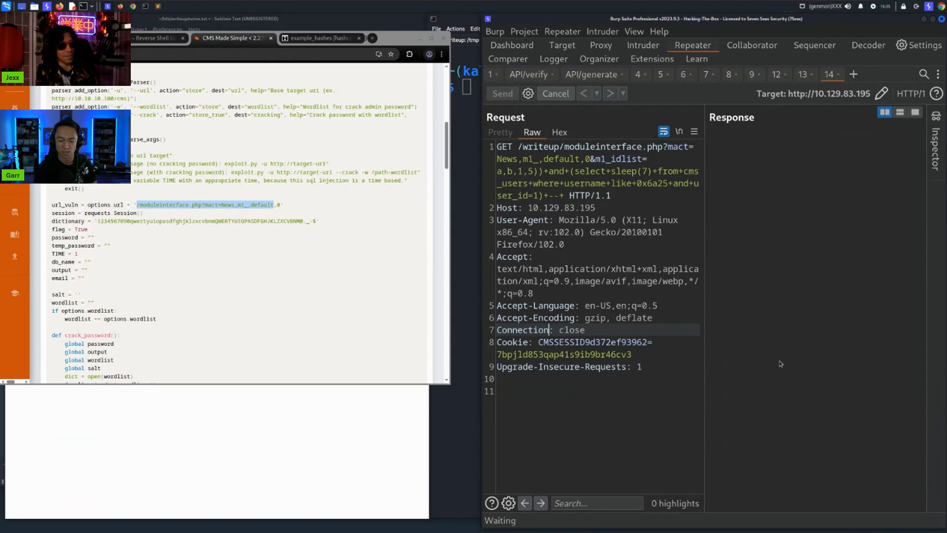
click(502, 94)
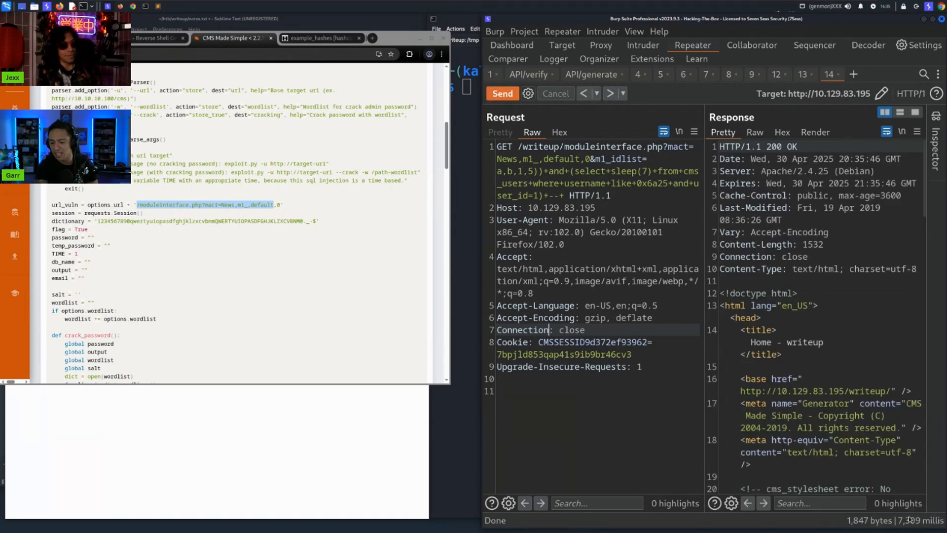
mouse_move(269, 67)
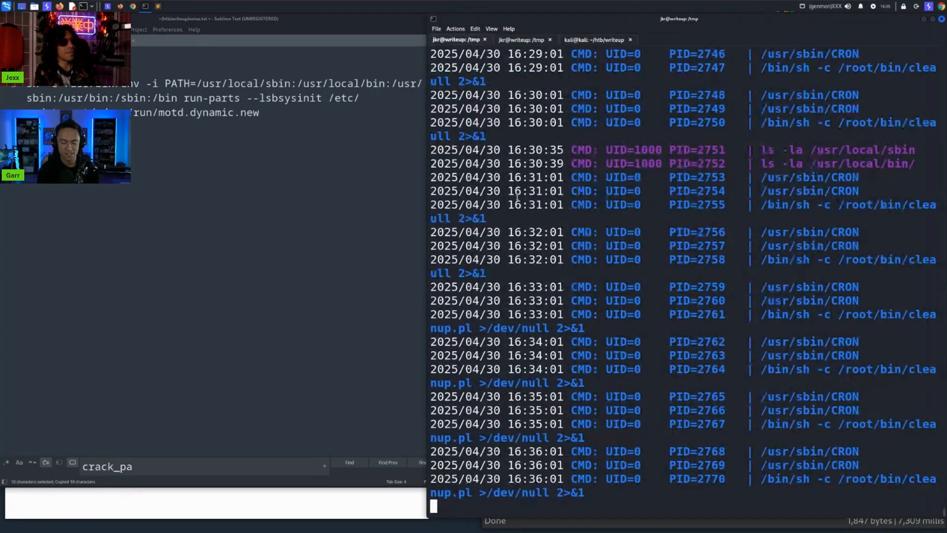
- Run id, create /usr/local/sbin/test.txt, then get permission denied listing /usr/local/sbin
key(ctrl+c)
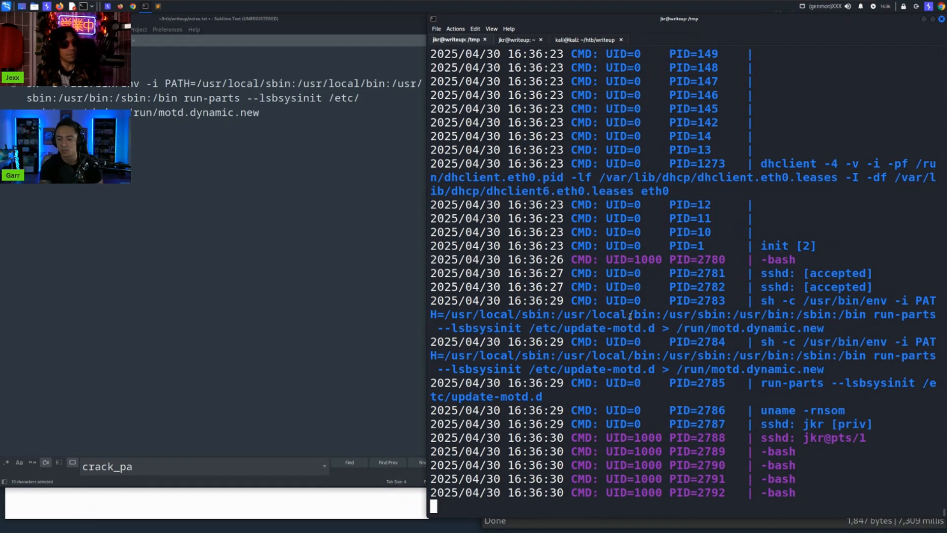
mouse_move(917, 324)
text(l)
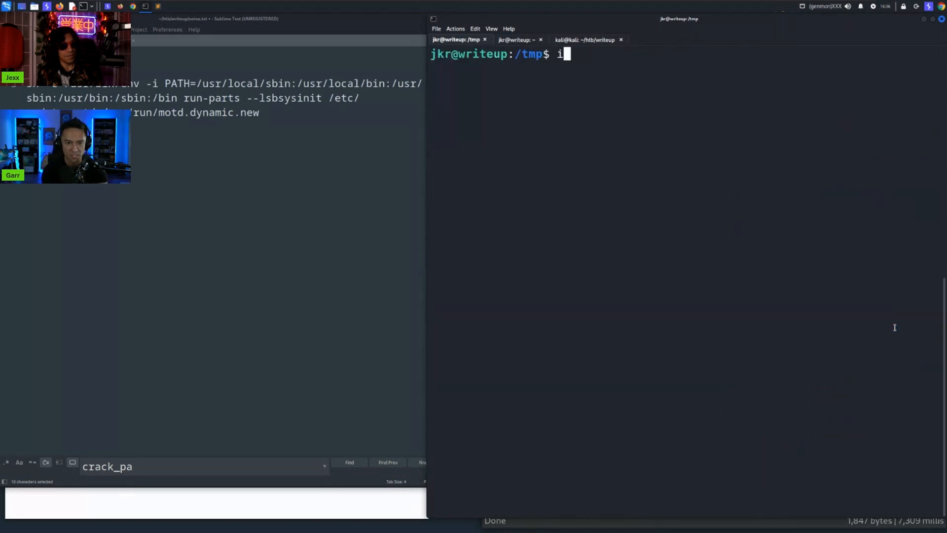
key(Return)
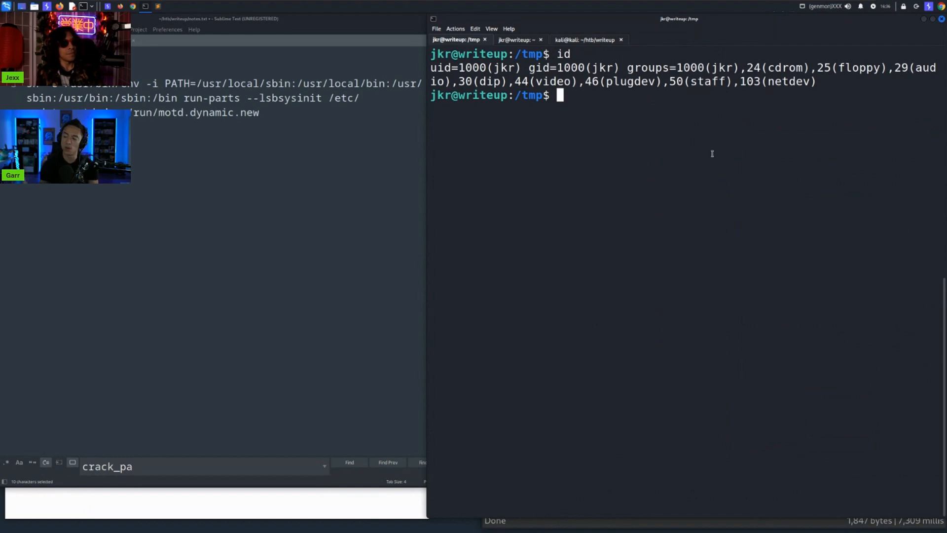
text(touch)
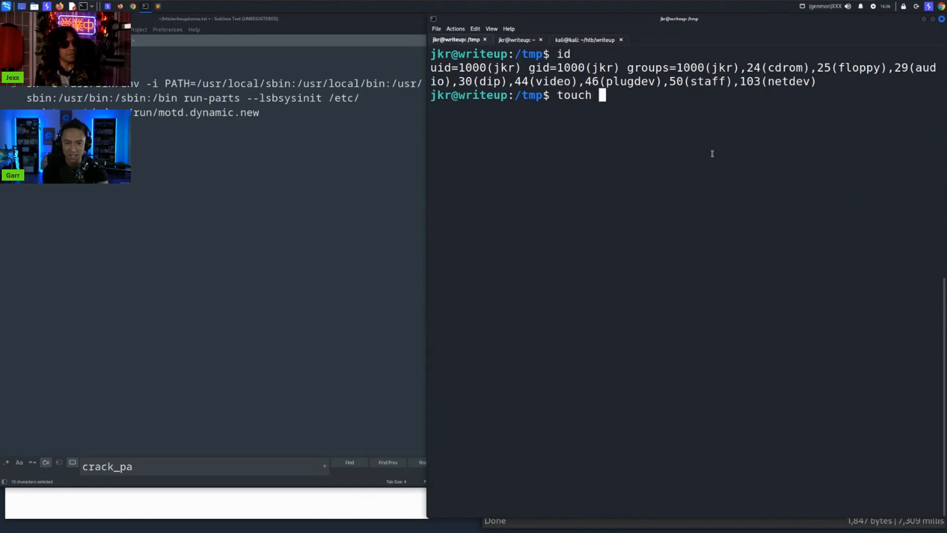
text(/usr/loc)
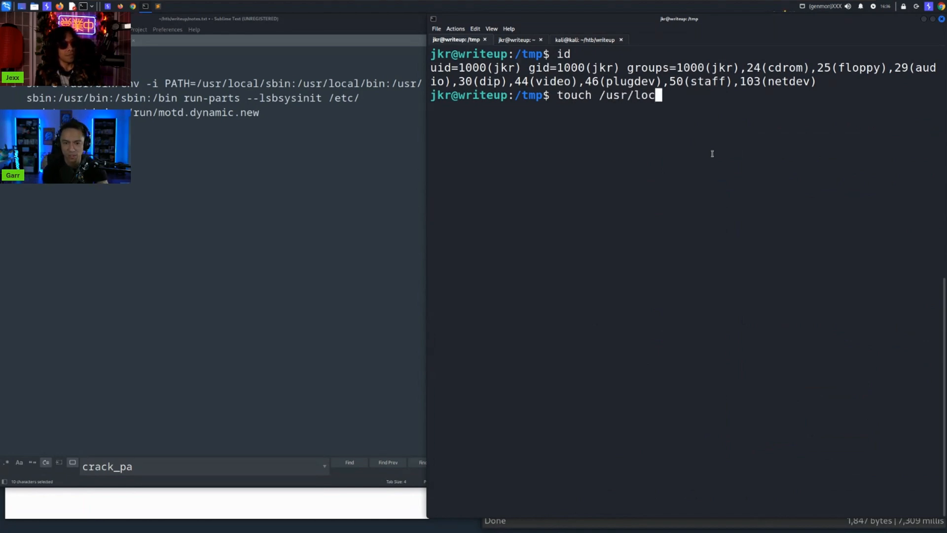
text(al/sbin/test.txt)
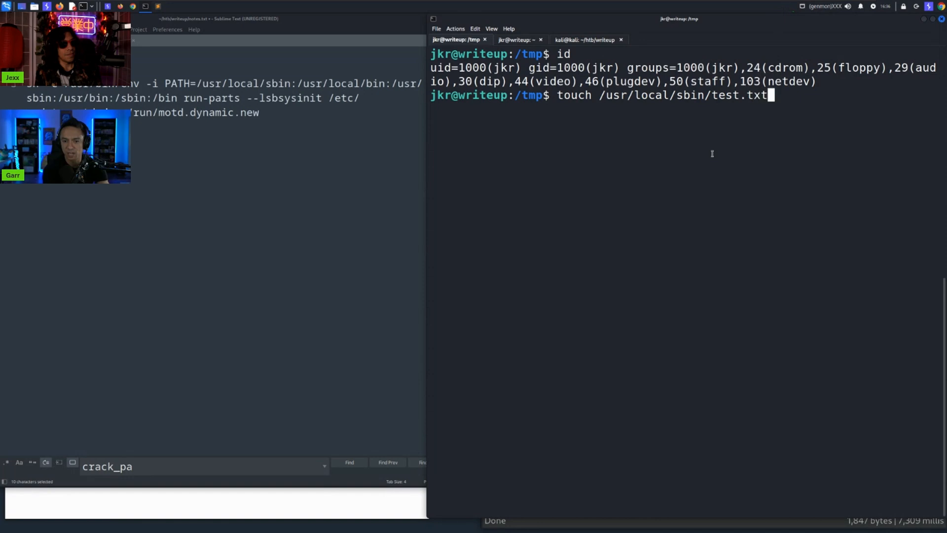
key(Return)
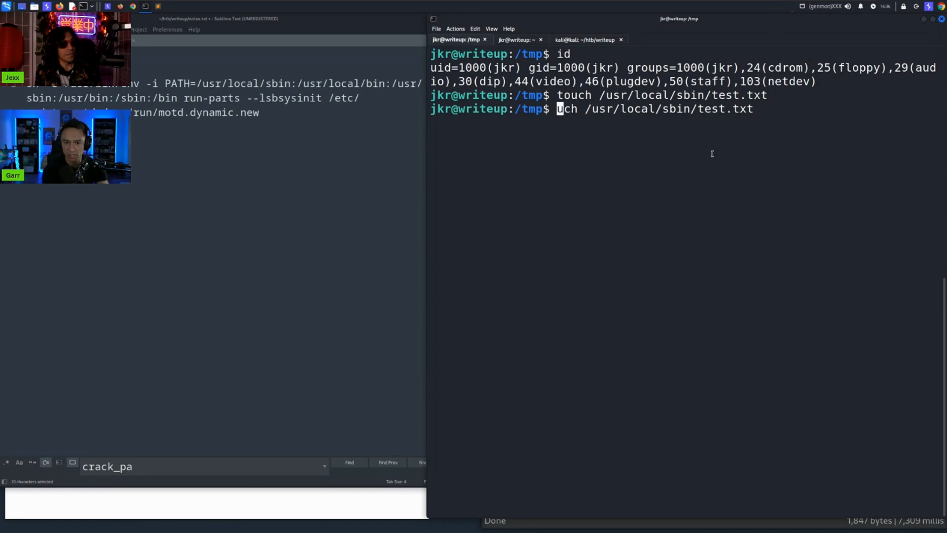
key(Return)
text(ls -la /usr/local/sbin/t)
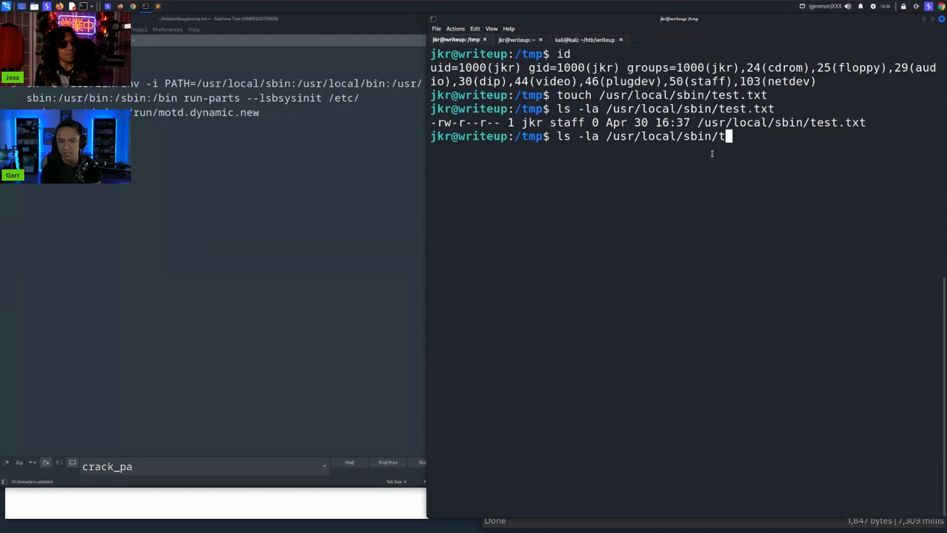
key(Return)
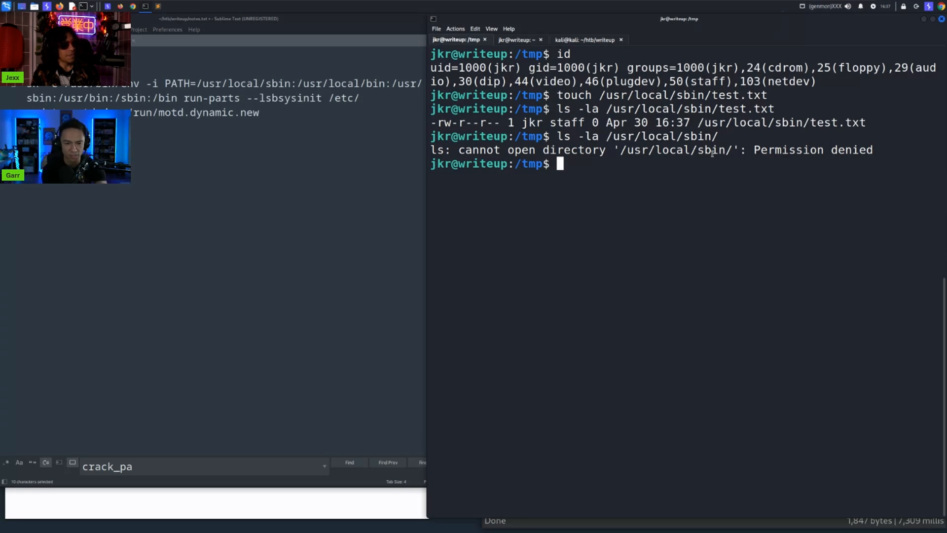
- List /tmp, remove the old setuid bash copy, and view the run-parts script
text(ls -la)
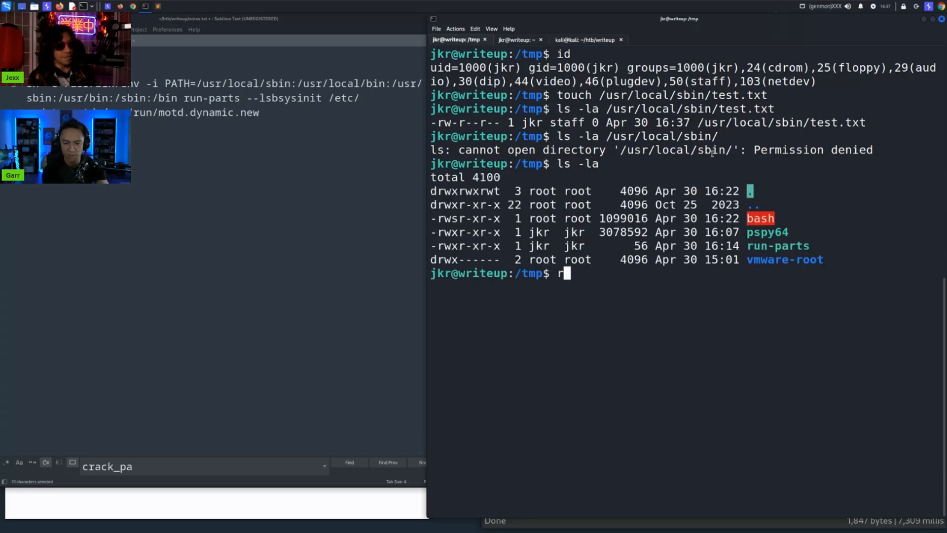
text(m b)
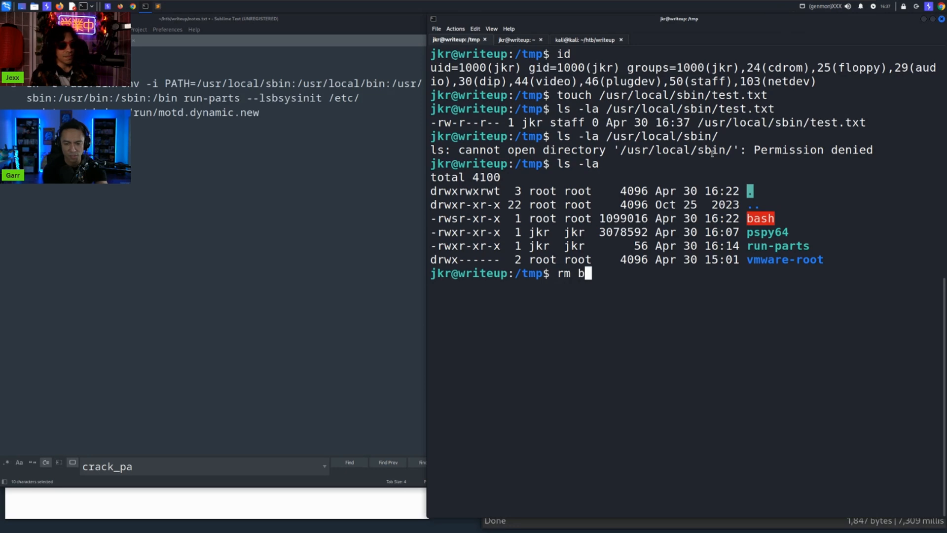
key(Return)
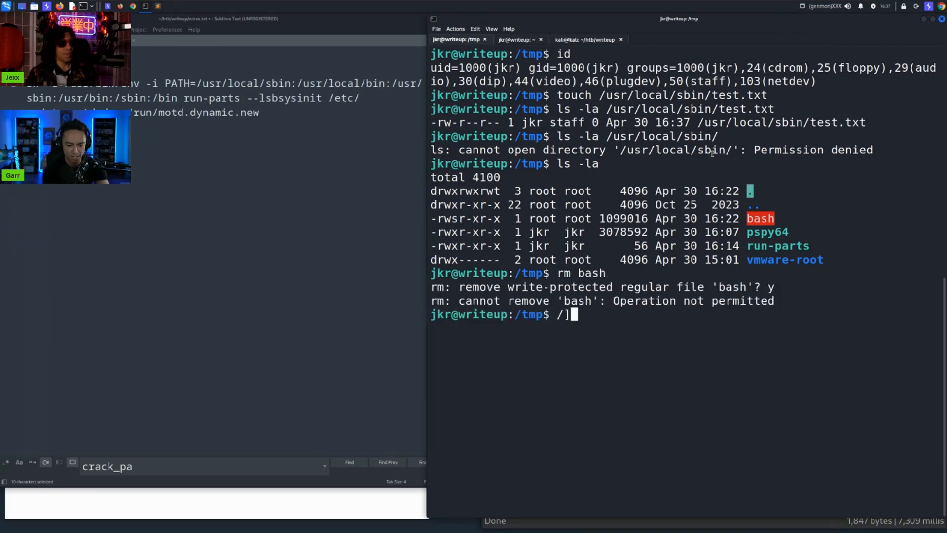
text(./bash)
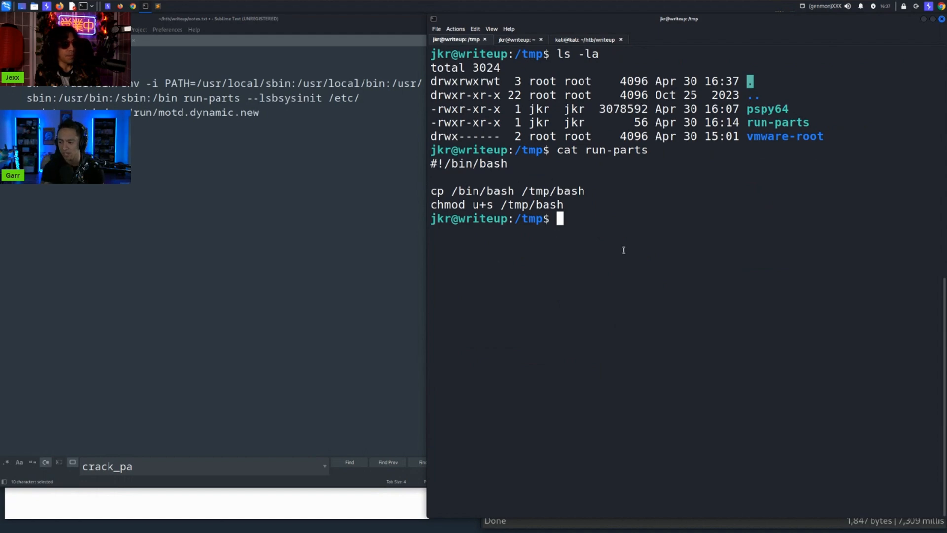
- Copy run-parts into /usr/local/sbin/ and watch root execute it on SSH login
text(cp)
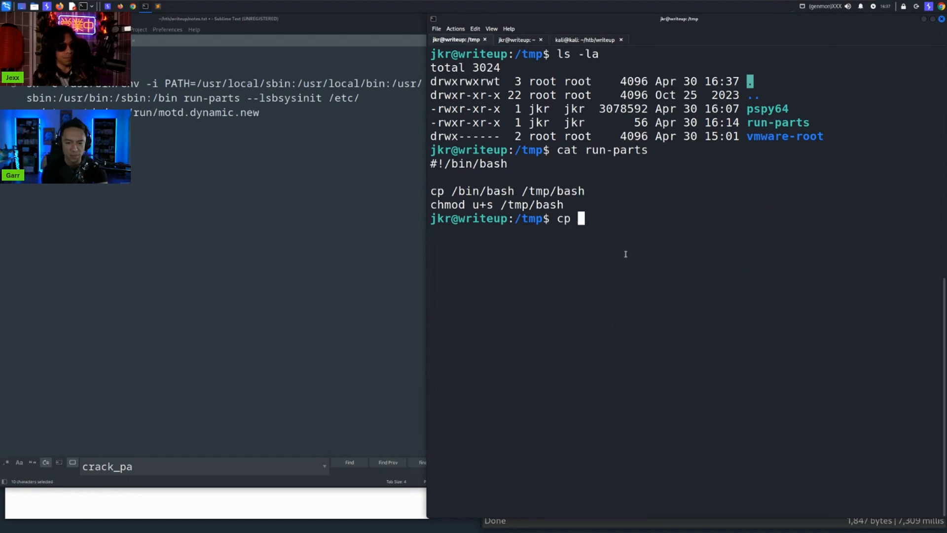
text(run-parts /)
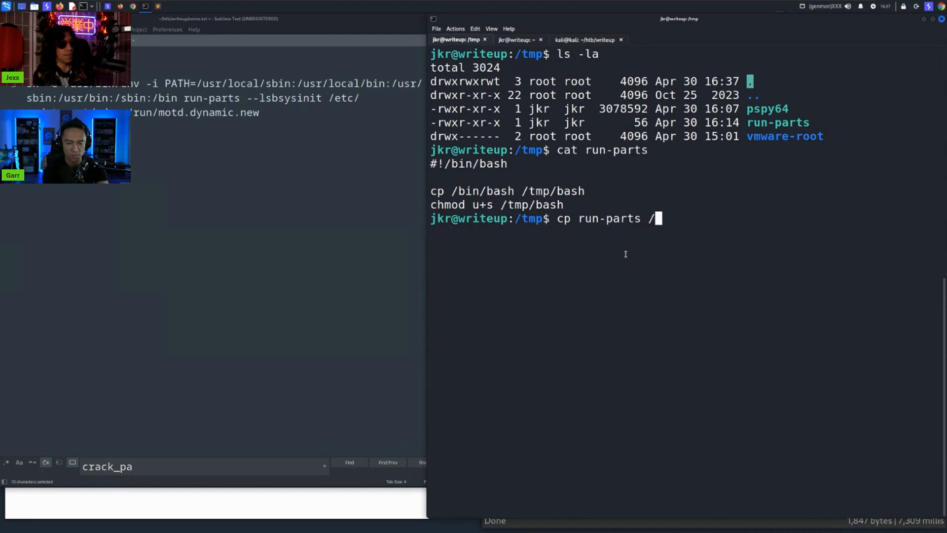
text(usr/local/sbin/)
text(ls -la)
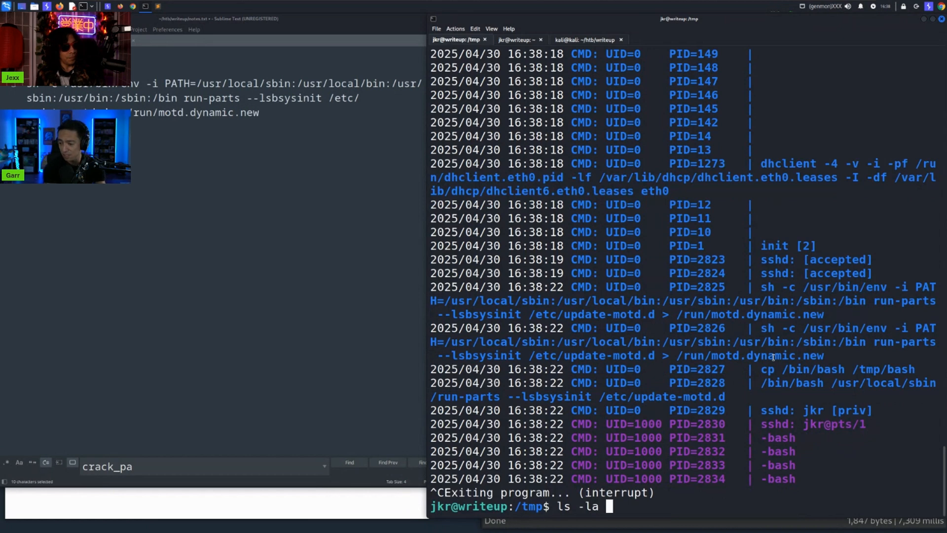
- List /tmp to find the fresh root-owned SUID bash and run ./bash
key(Return)
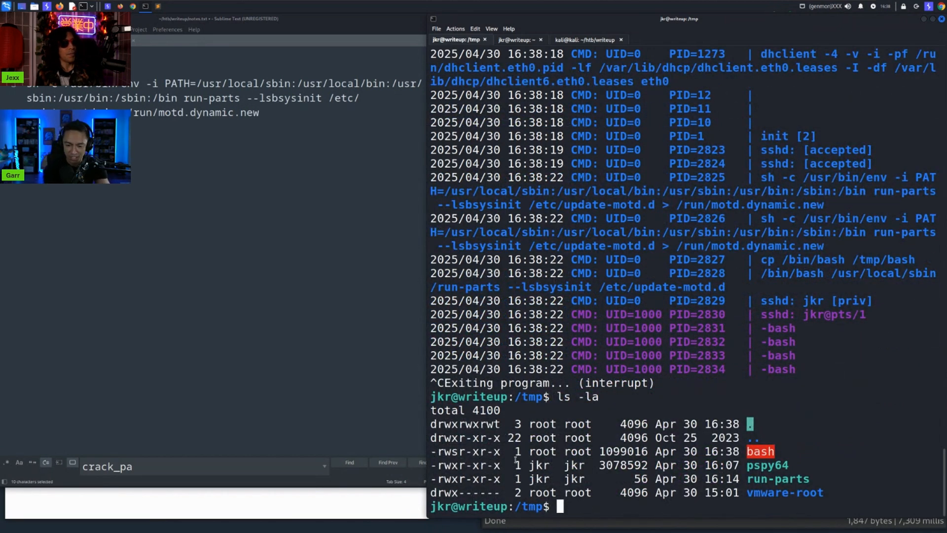
text(./bash)
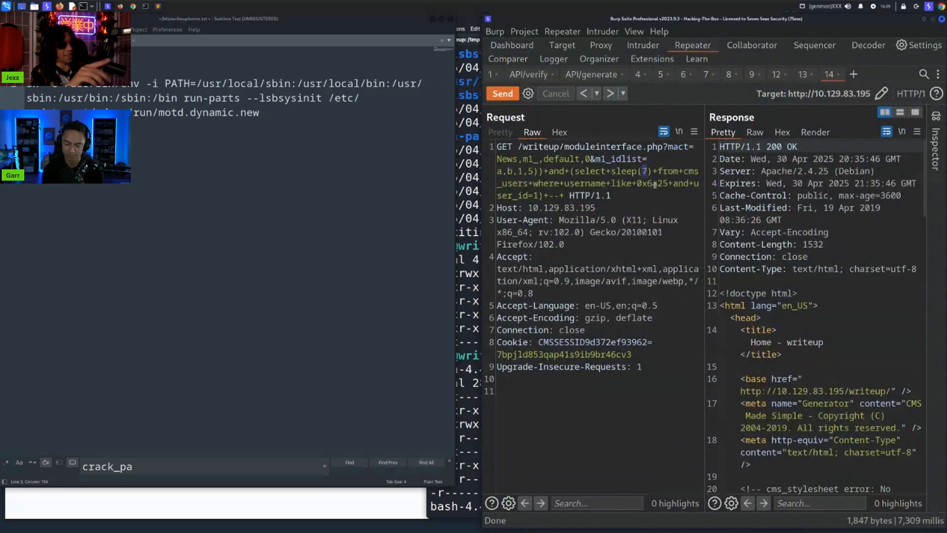
- Send the injection request in Repeater with sleep(1) instead of sleep(7)
click(502, 93)
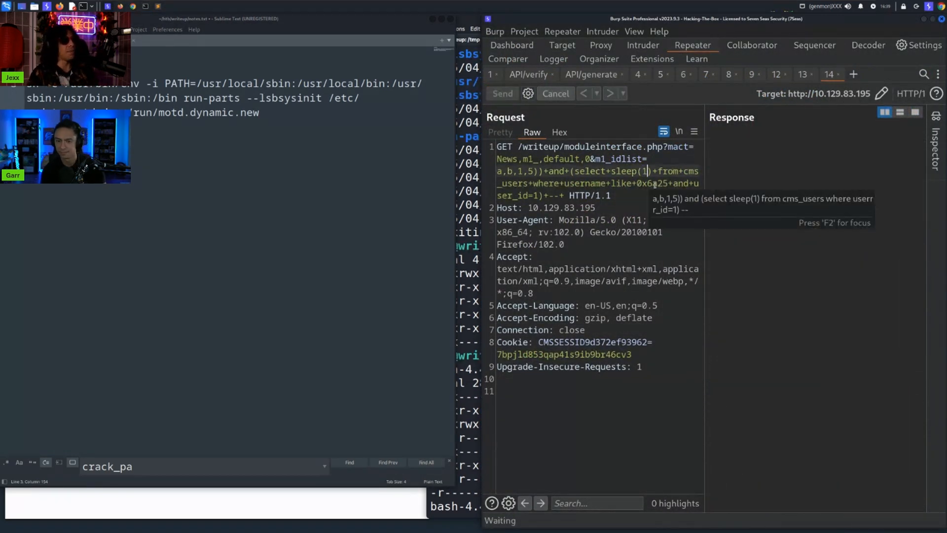
click(502, 94)
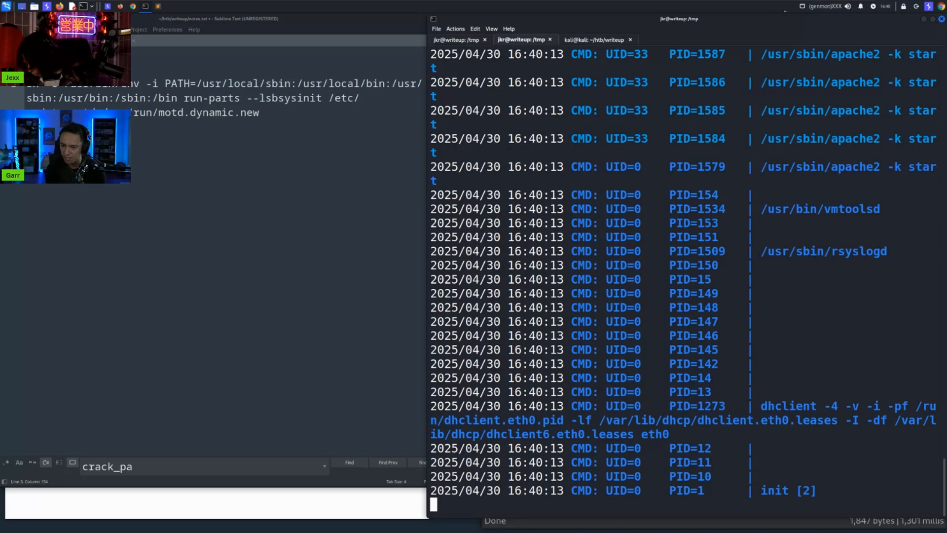
- Scroll pspy64 output to root's 16:41 CRON job running /root/bin/cleanup.pl
scroll(down, 3)
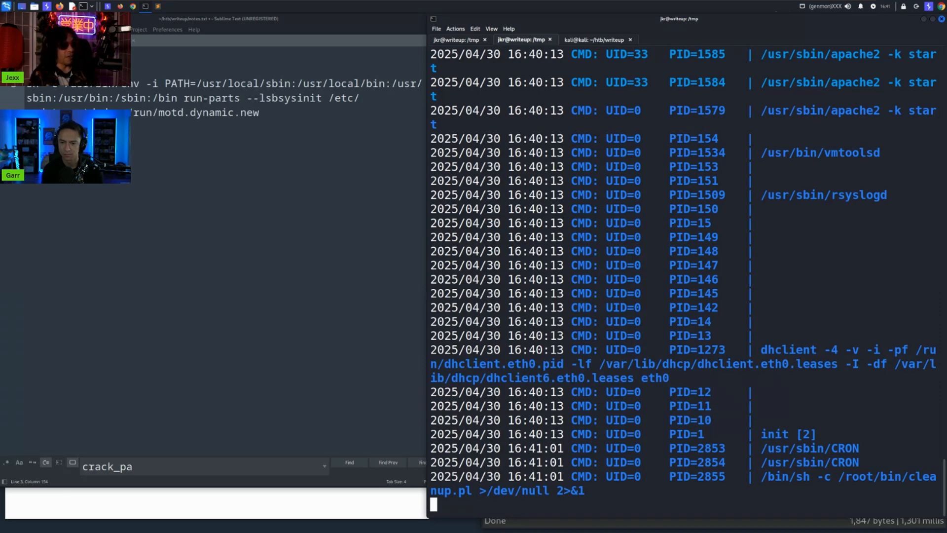
mouse_move(371, 136)
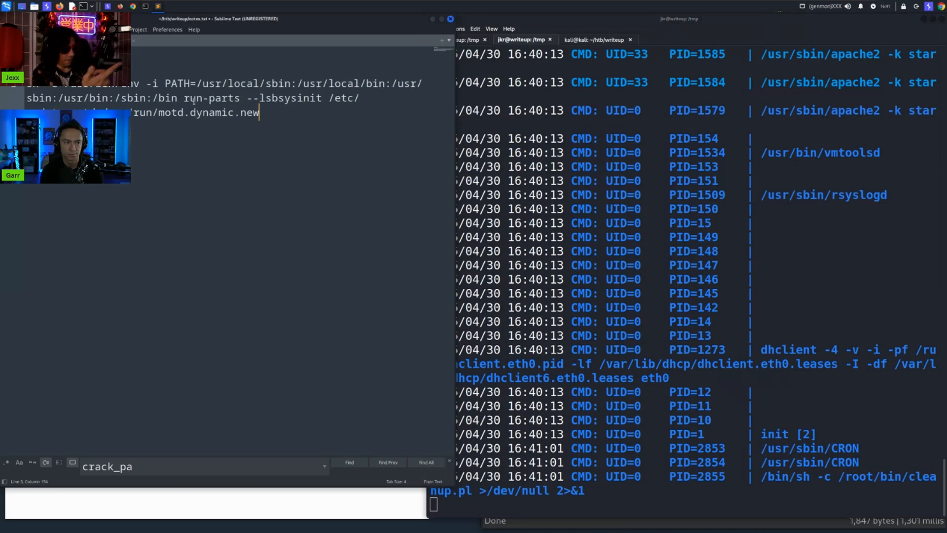
double_click(212, 97)
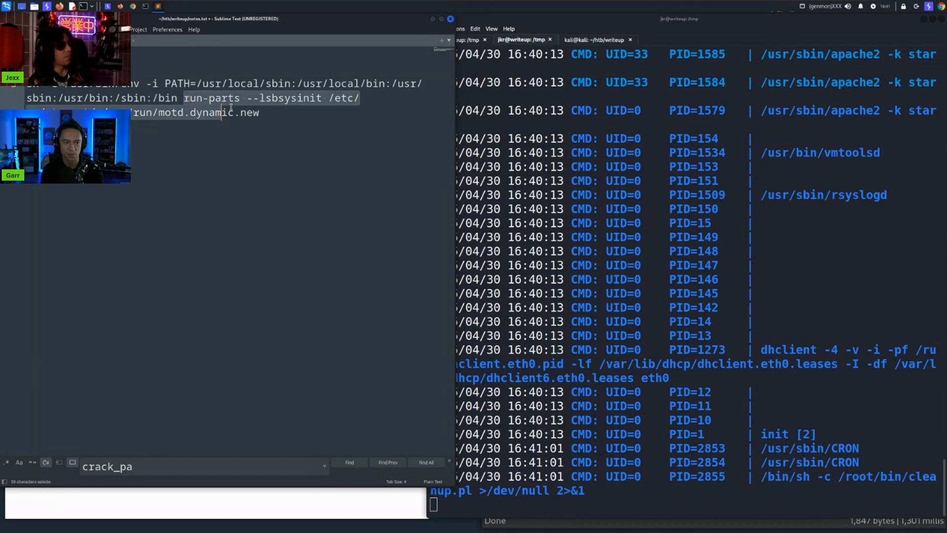
click(183, 98)
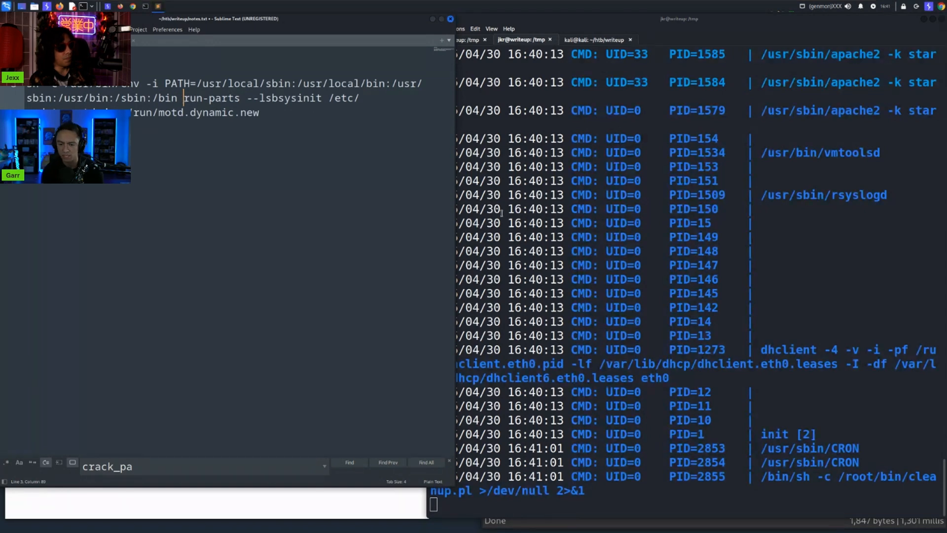
key(ctrl+c)
text(w)
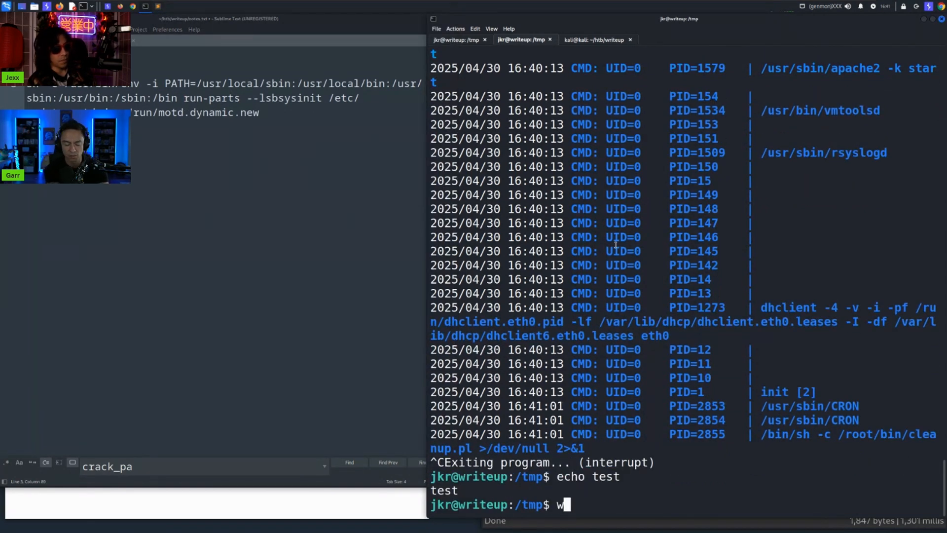
- Run 'which echo' to show /bin/echo, then select run-parts in the notes
text(hich echo)
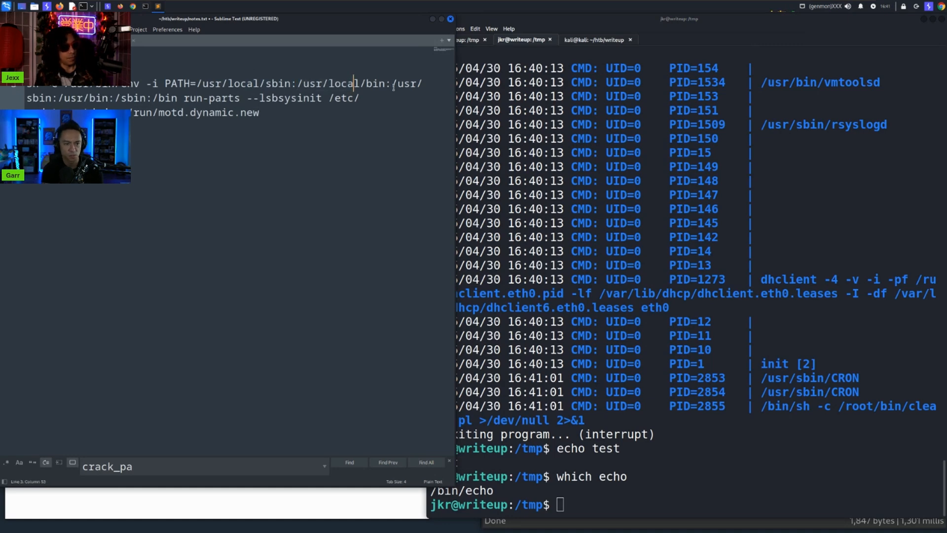
double_click(210, 98)
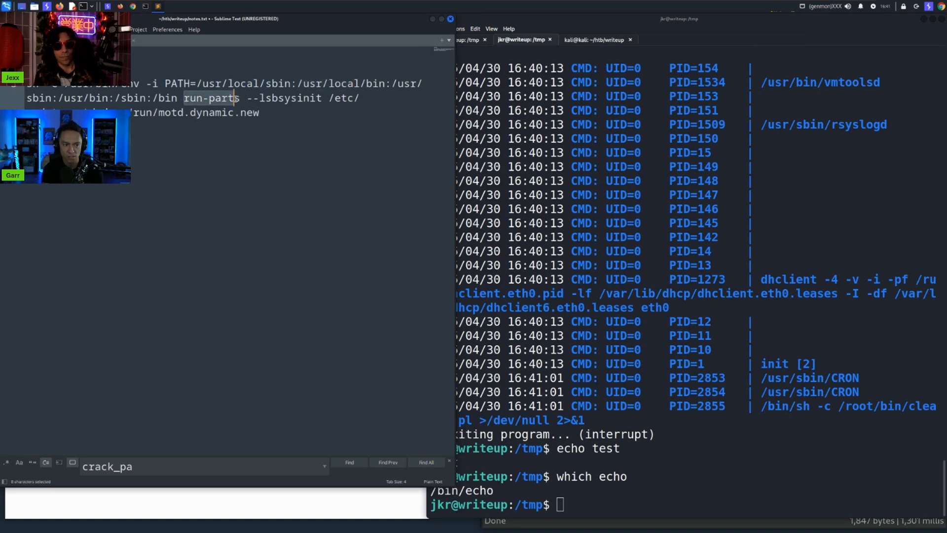